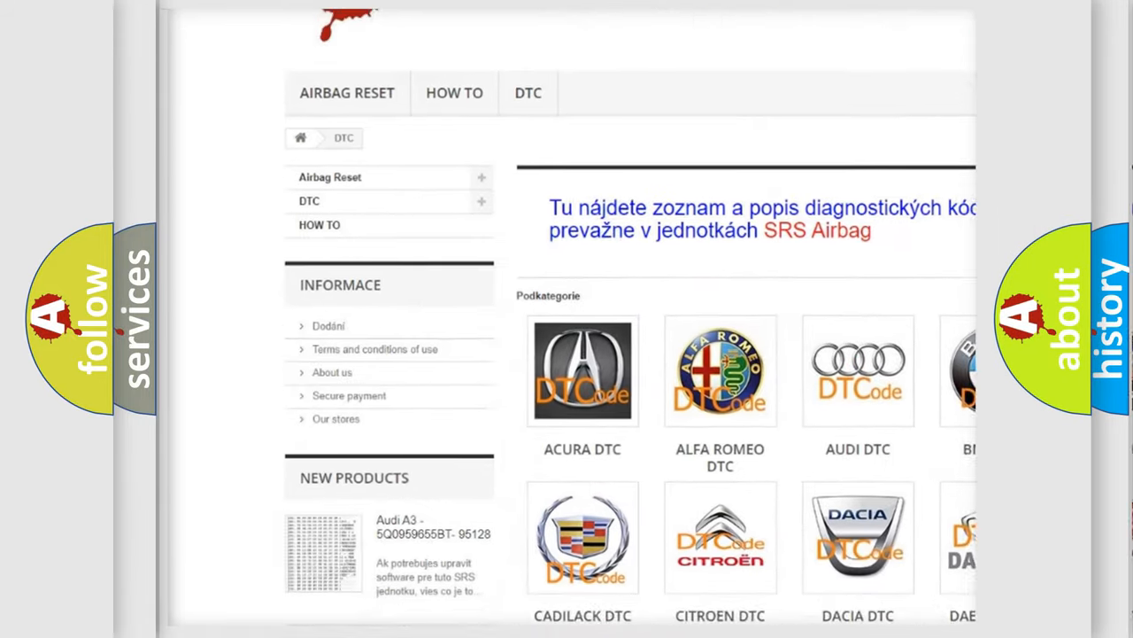
- Scroll the airbagreset.sk DTC page past the brand tiles to the B-code list
scroll("down", 3)
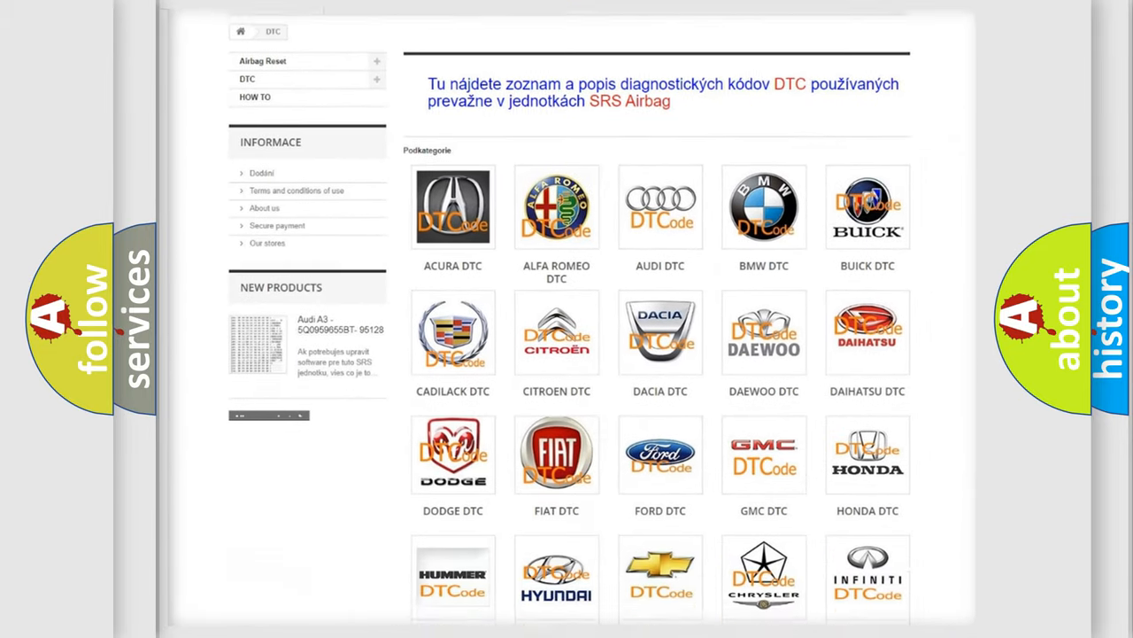
scroll("down", 3)
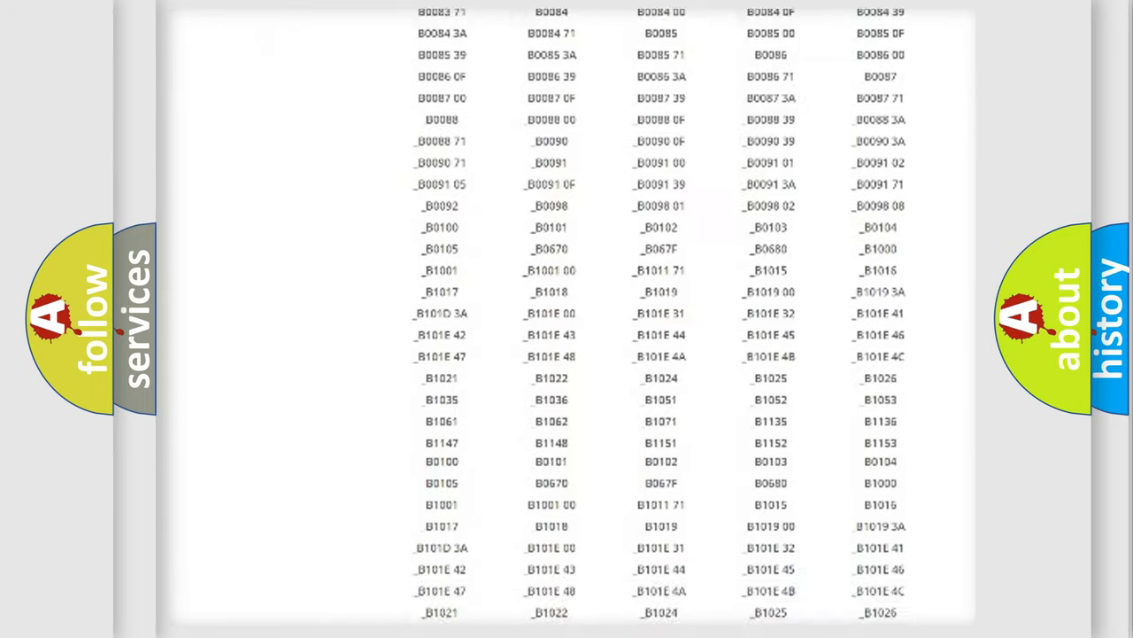
scroll("up", 3)
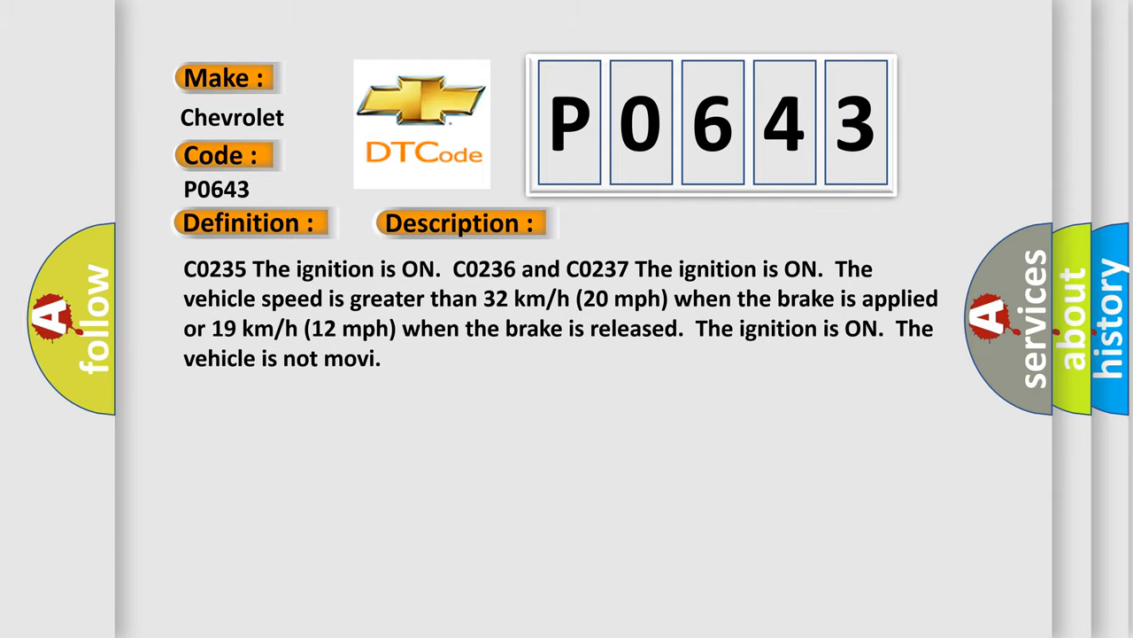
- Advance the Chevrolet P0643 slide to its Cause section on intermittents and wiring repairs
left_click(647, 222)
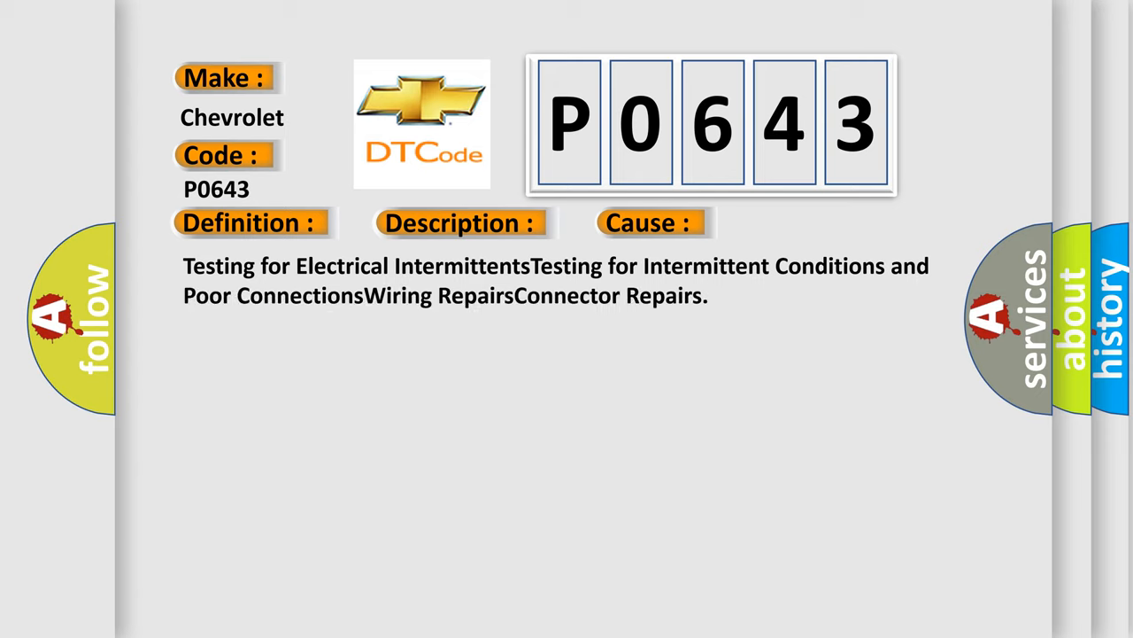